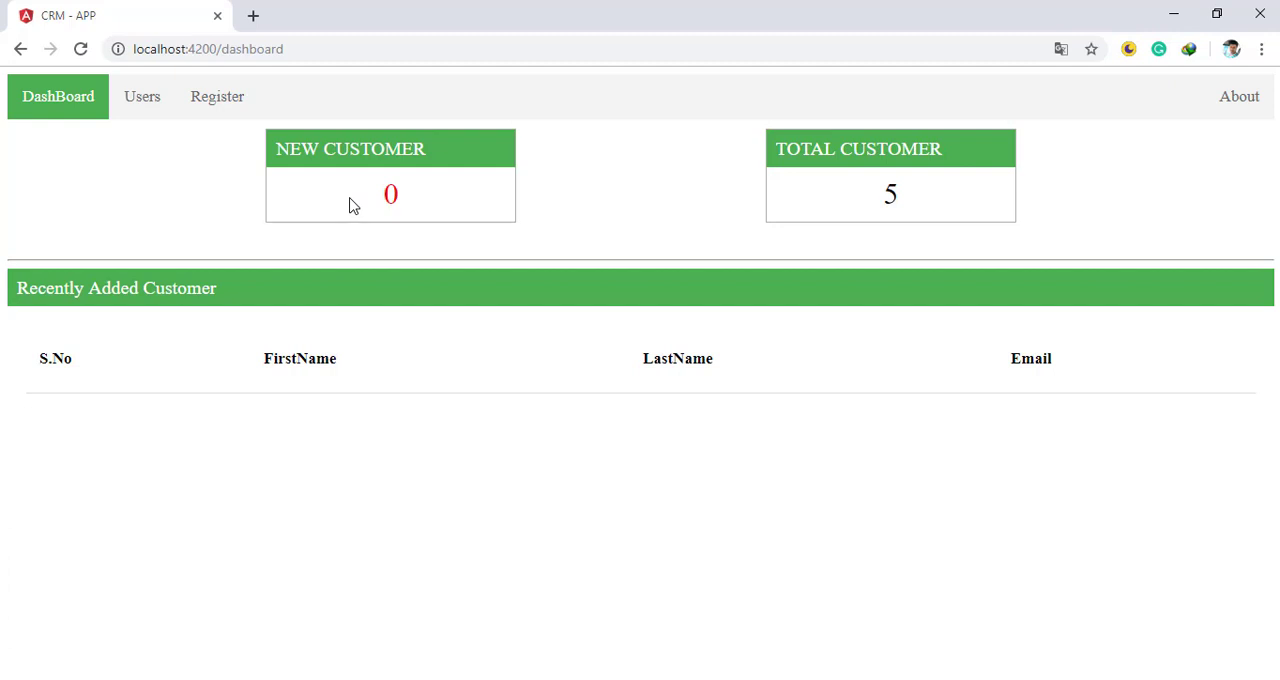
mouse_move(110, 143)
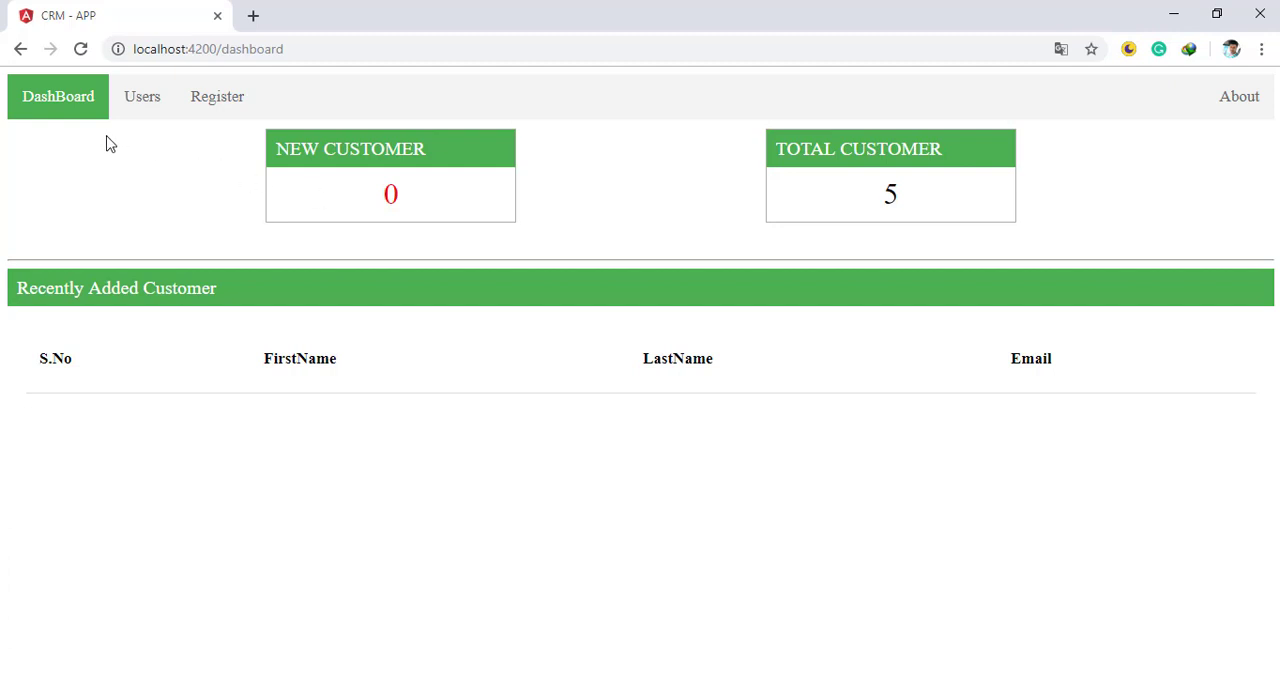
mouse_move(858, 194)
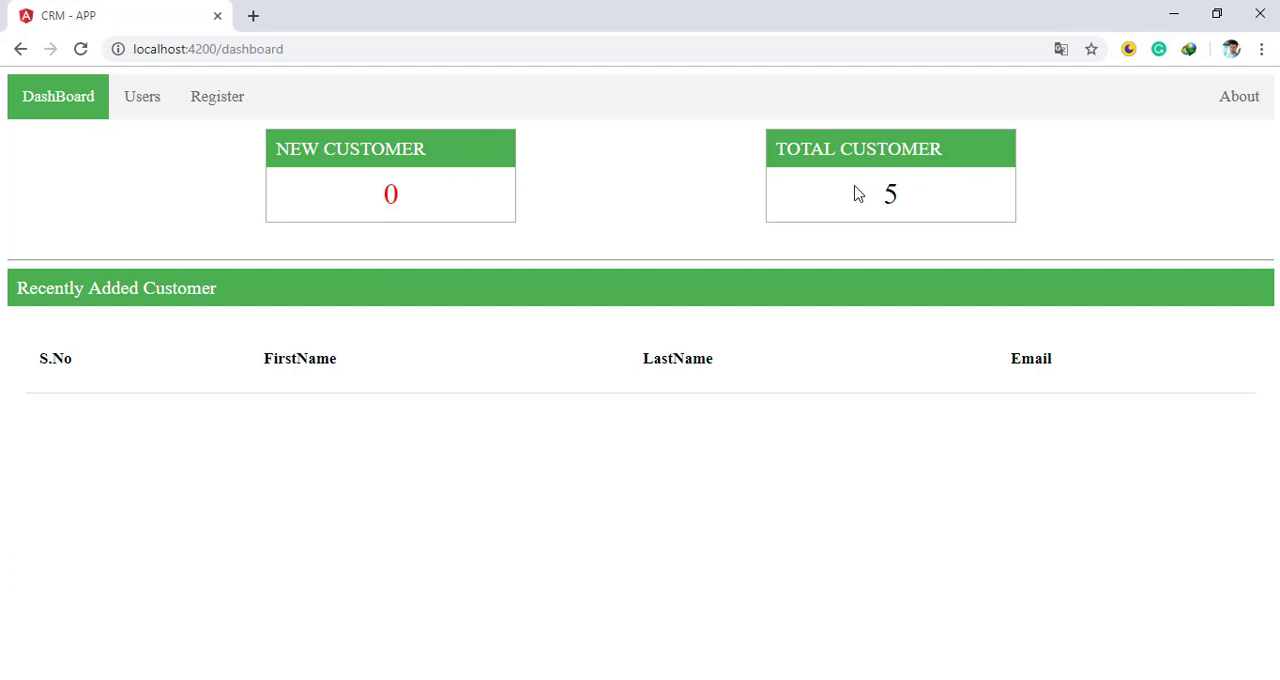
mouse_move(248, 198)
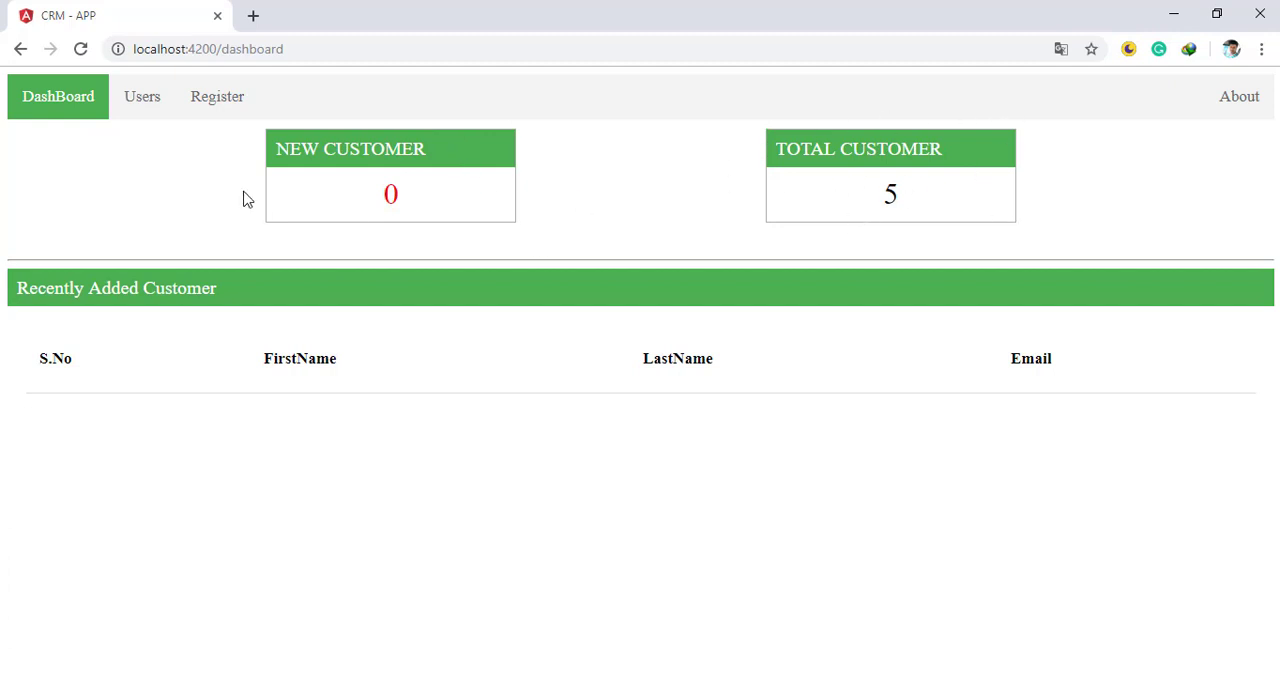
mouse_move(416, 225)
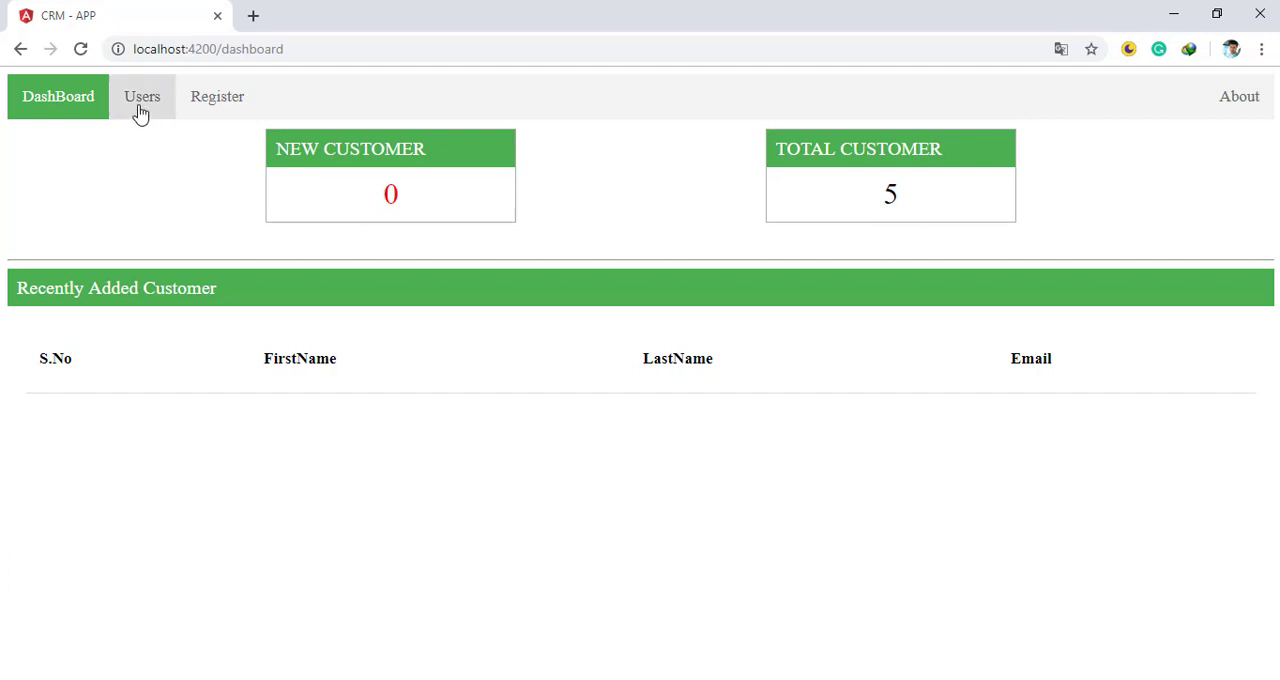
Step: View the five-customer Users list, then open a blank Add User registration form
click(142, 96)
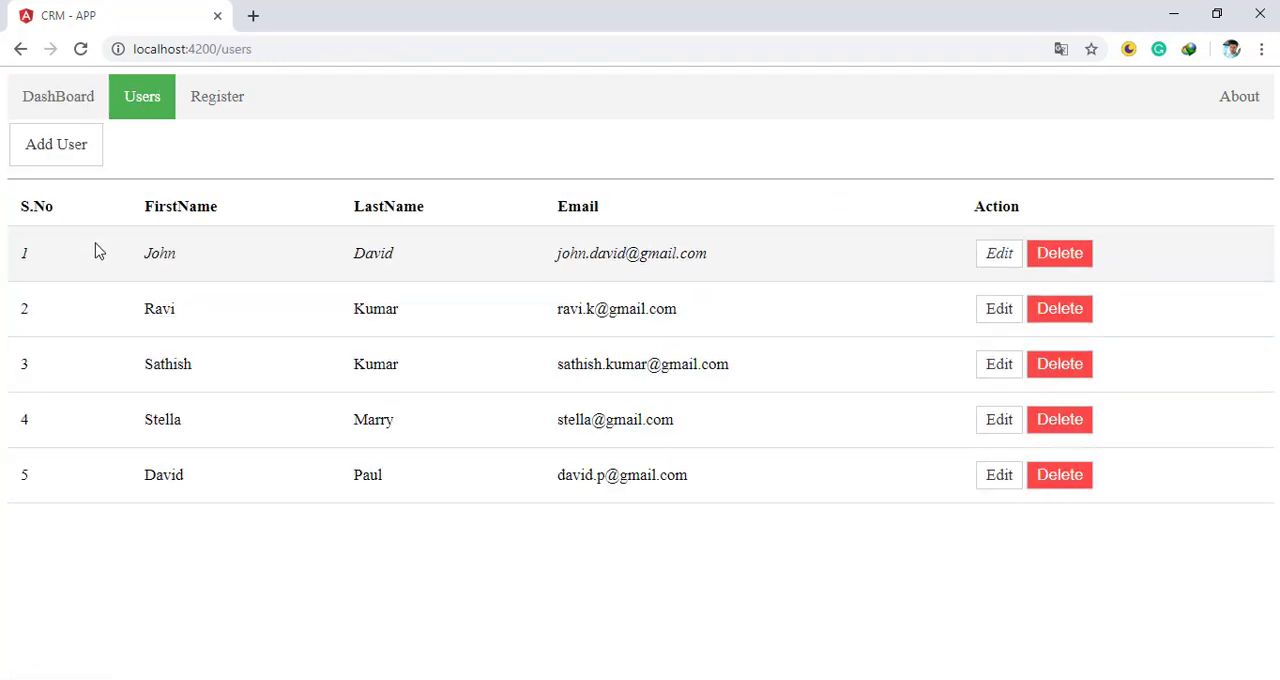
mouse_move(1221, 346)
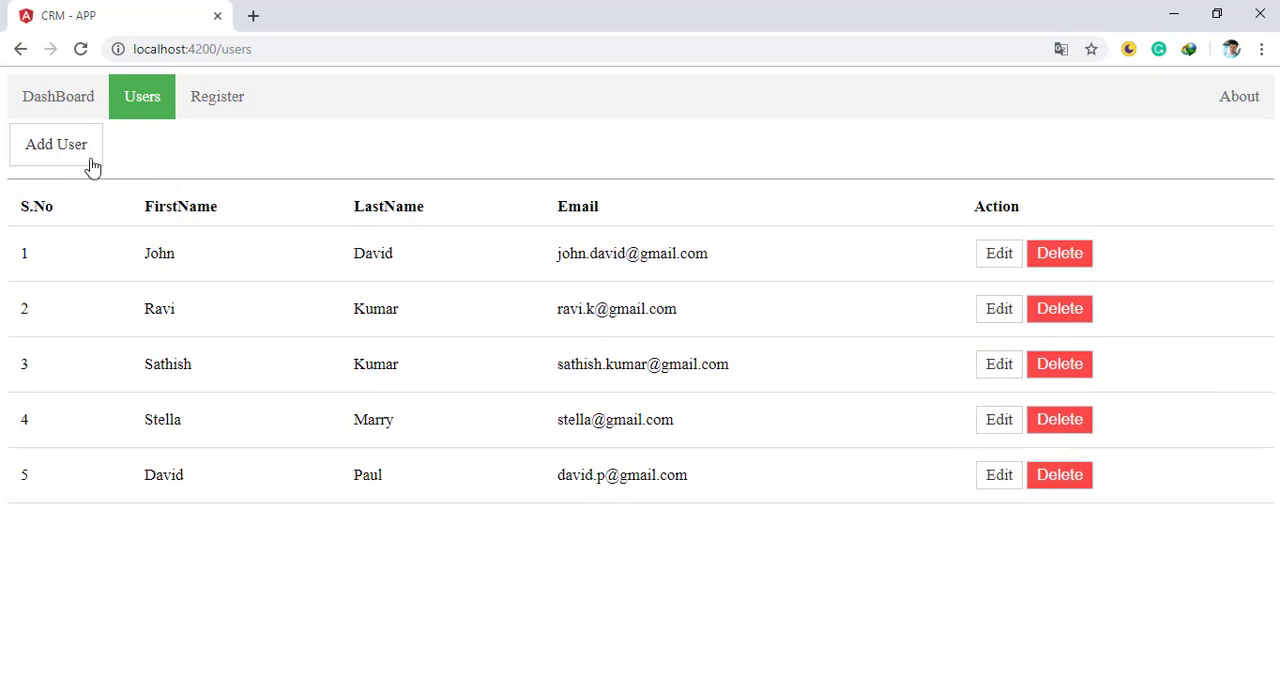
click(216, 96)
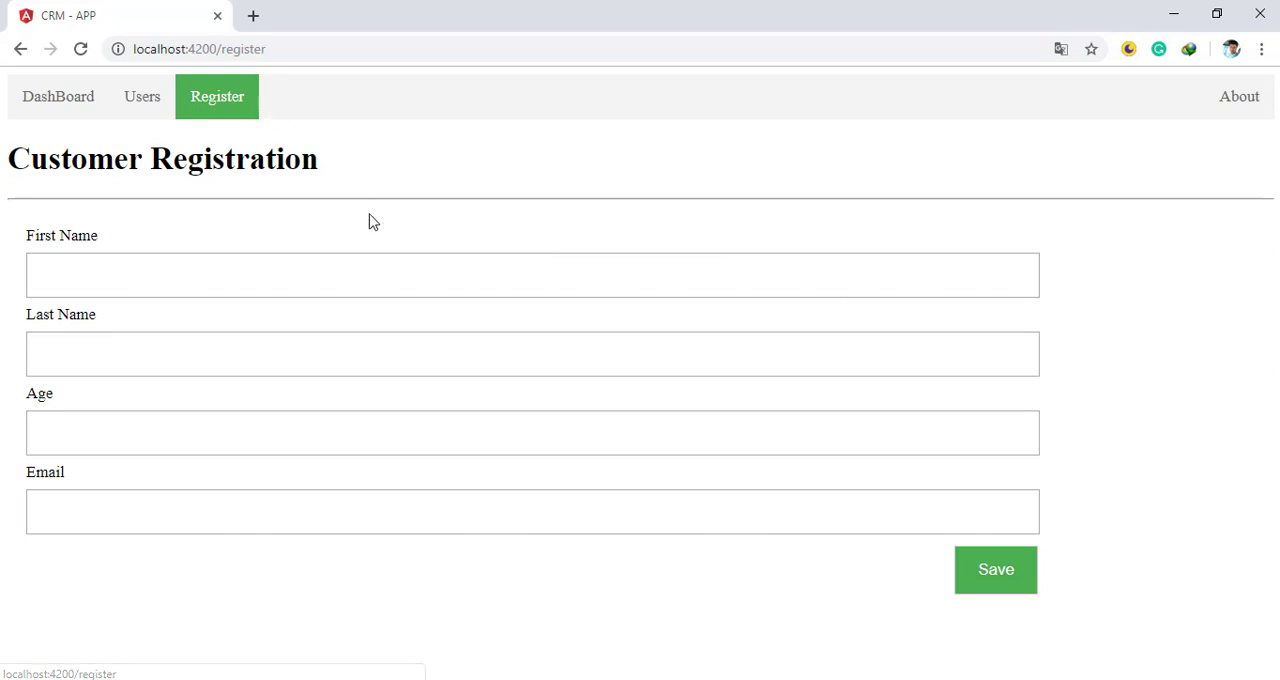
click(330, 275)
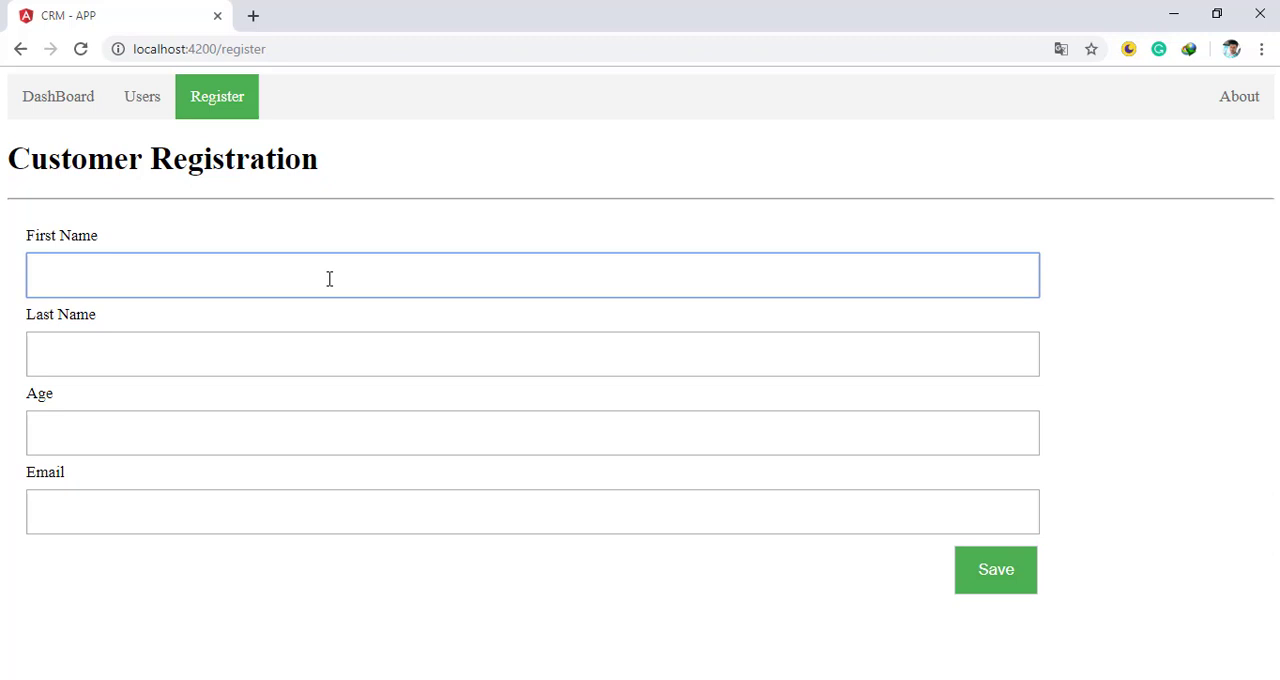
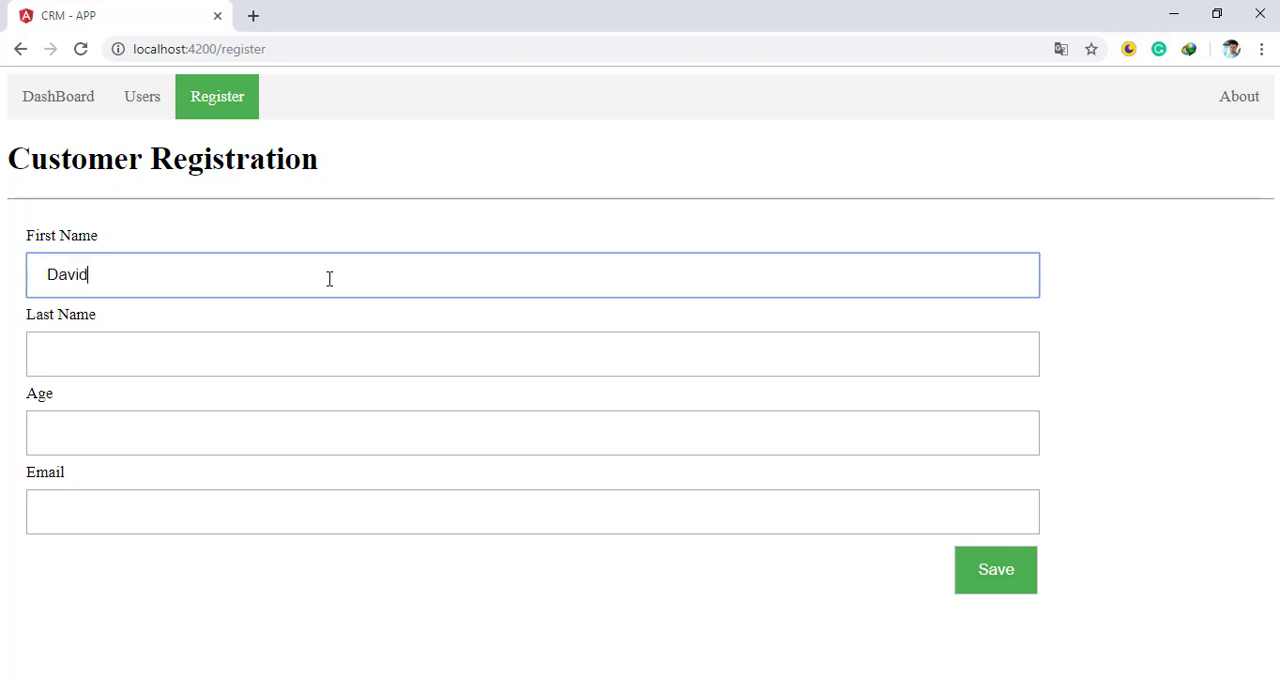
click(532, 353)
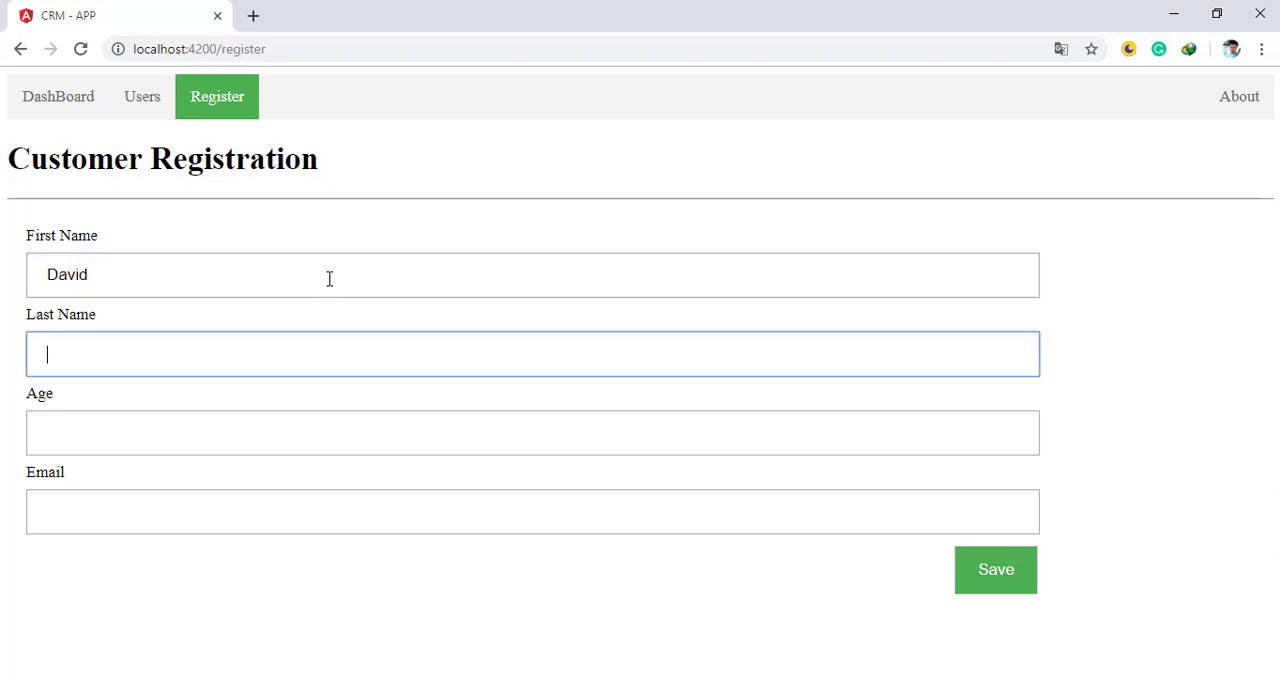
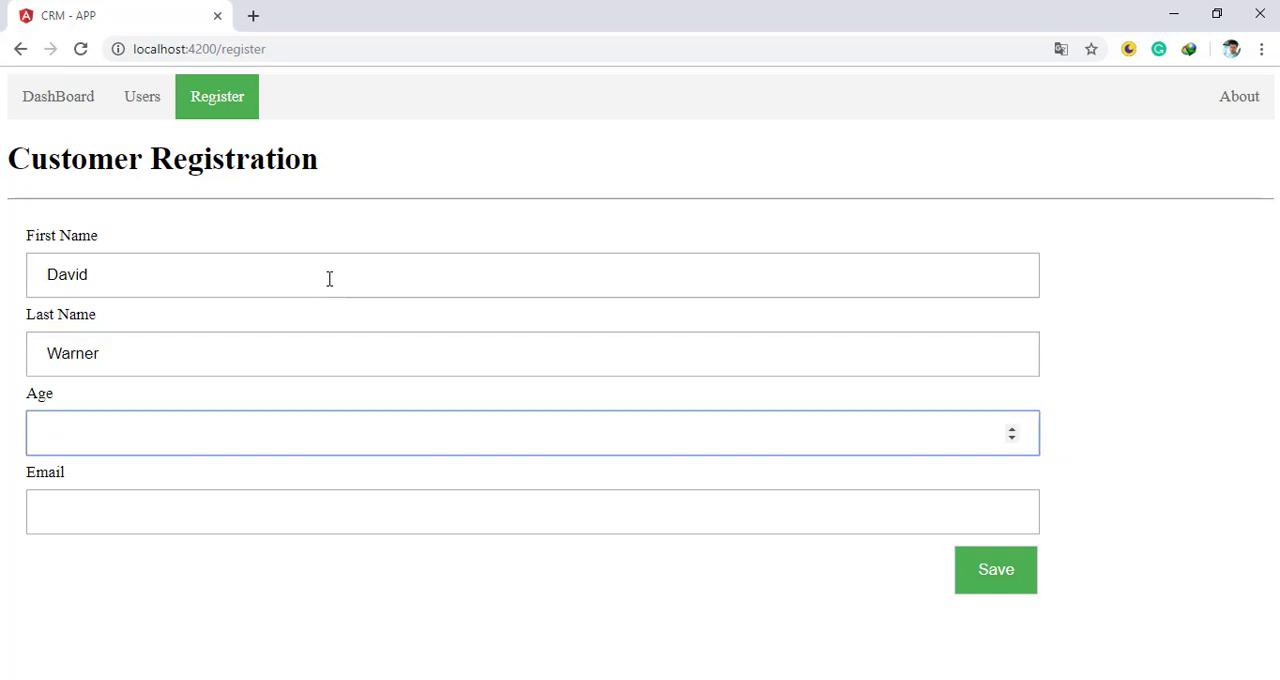
text(26)
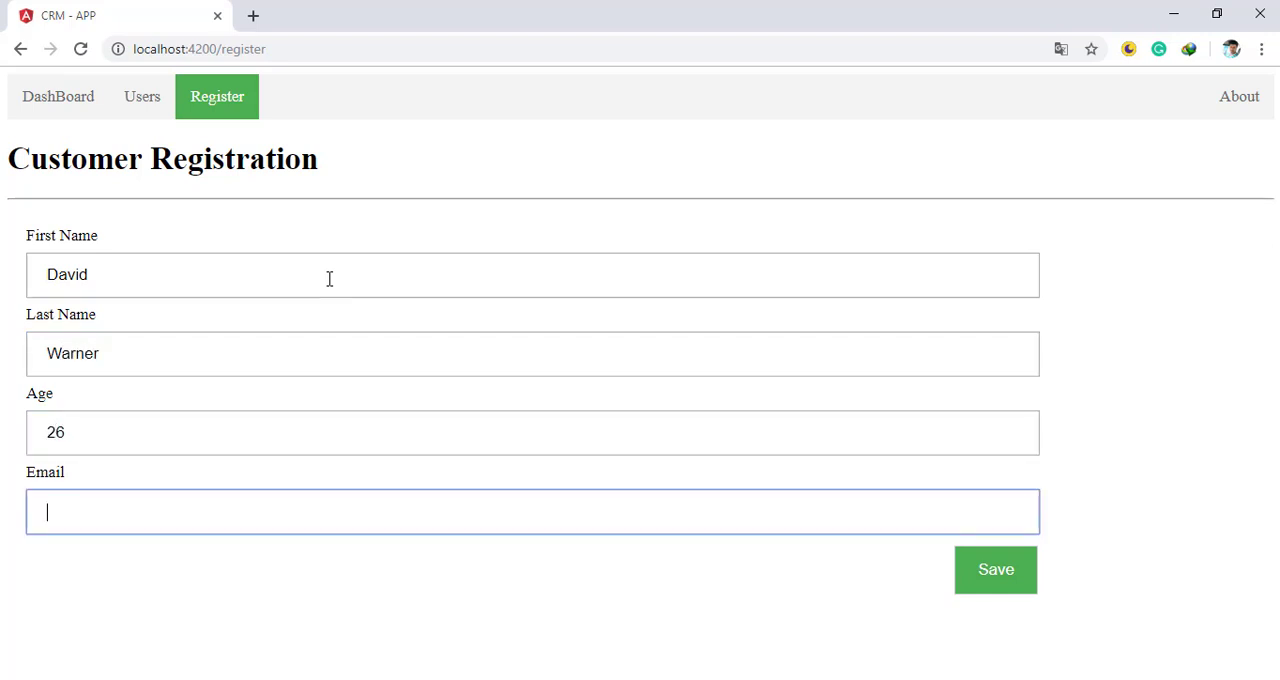
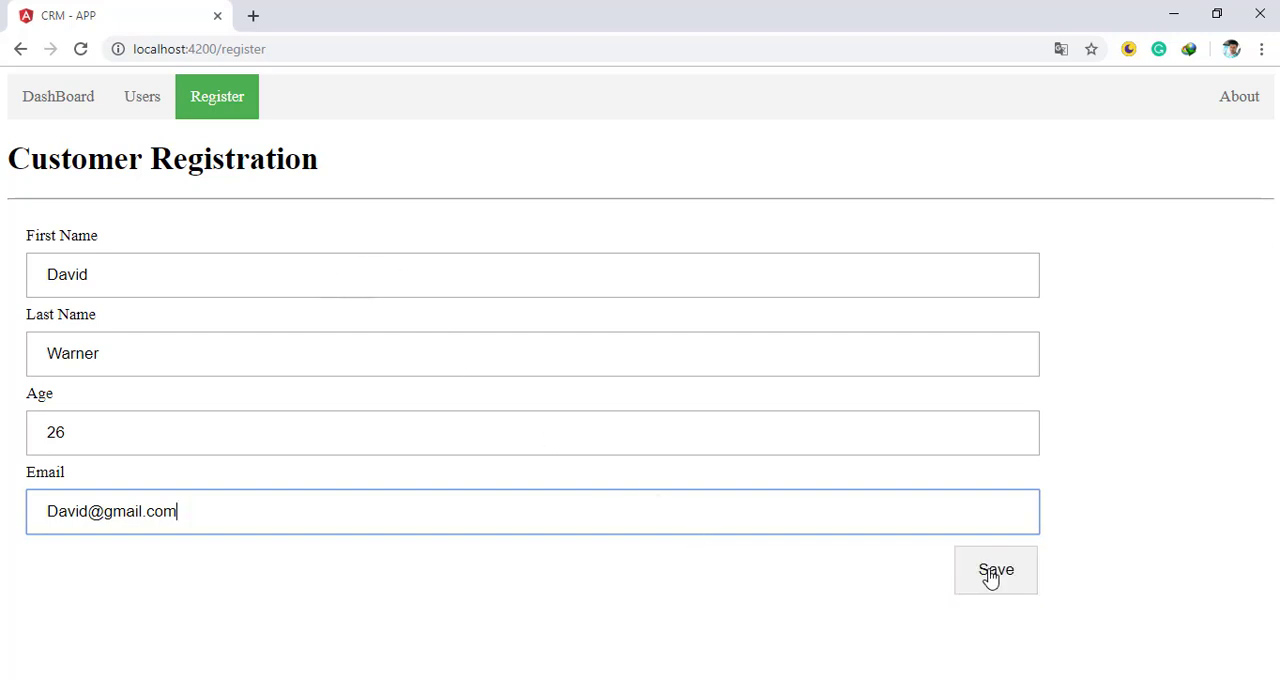
click(995, 570)
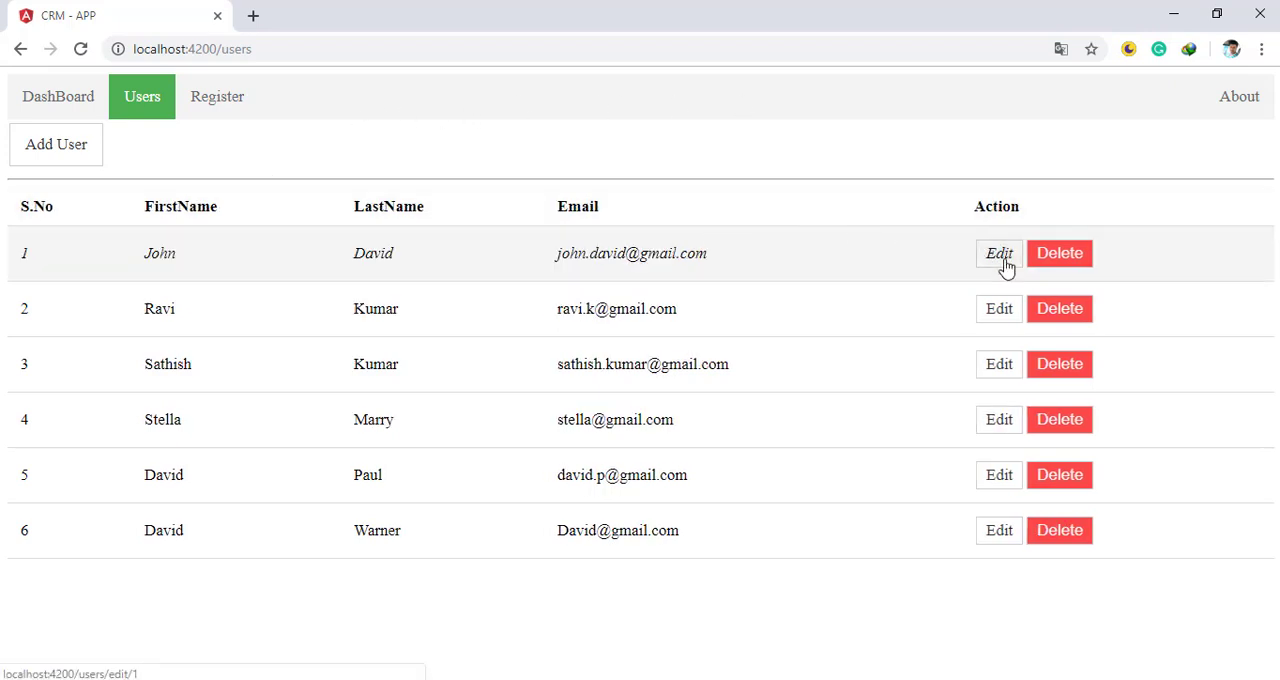
Step: Edit John's record, appending 'rrr' to make the first name Johnrrr, and save
click(998, 253)
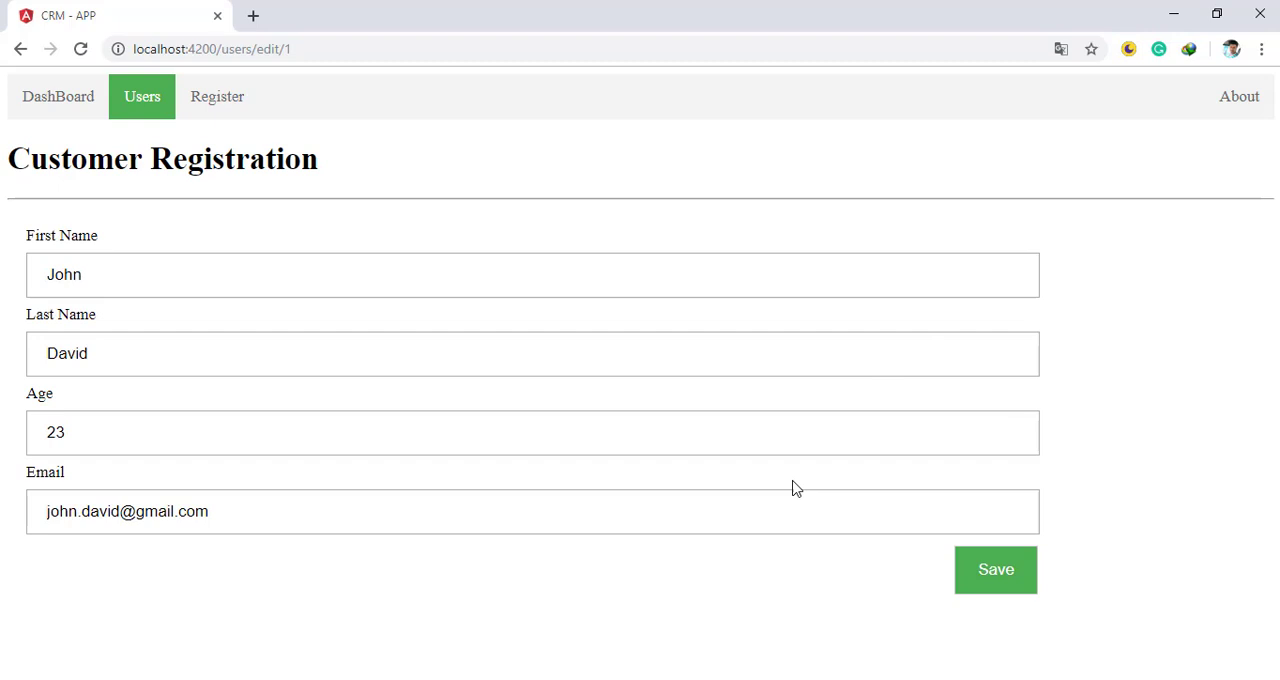
click(250, 274)
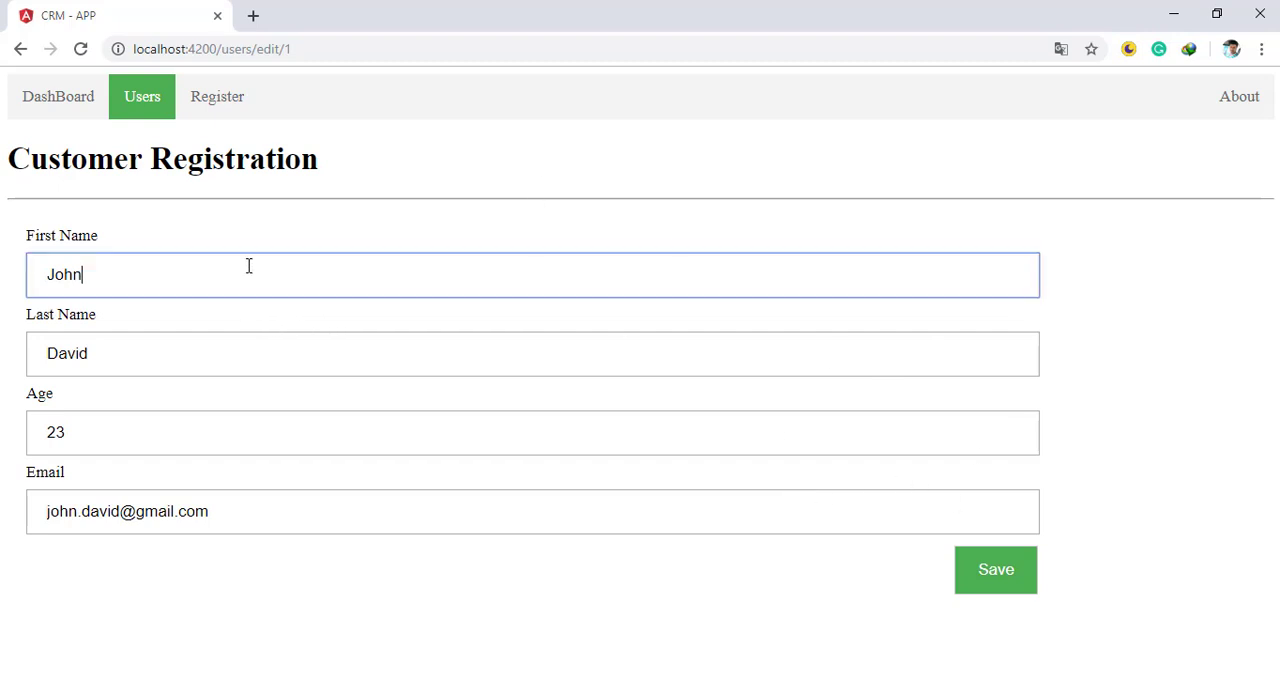
text(rrr)
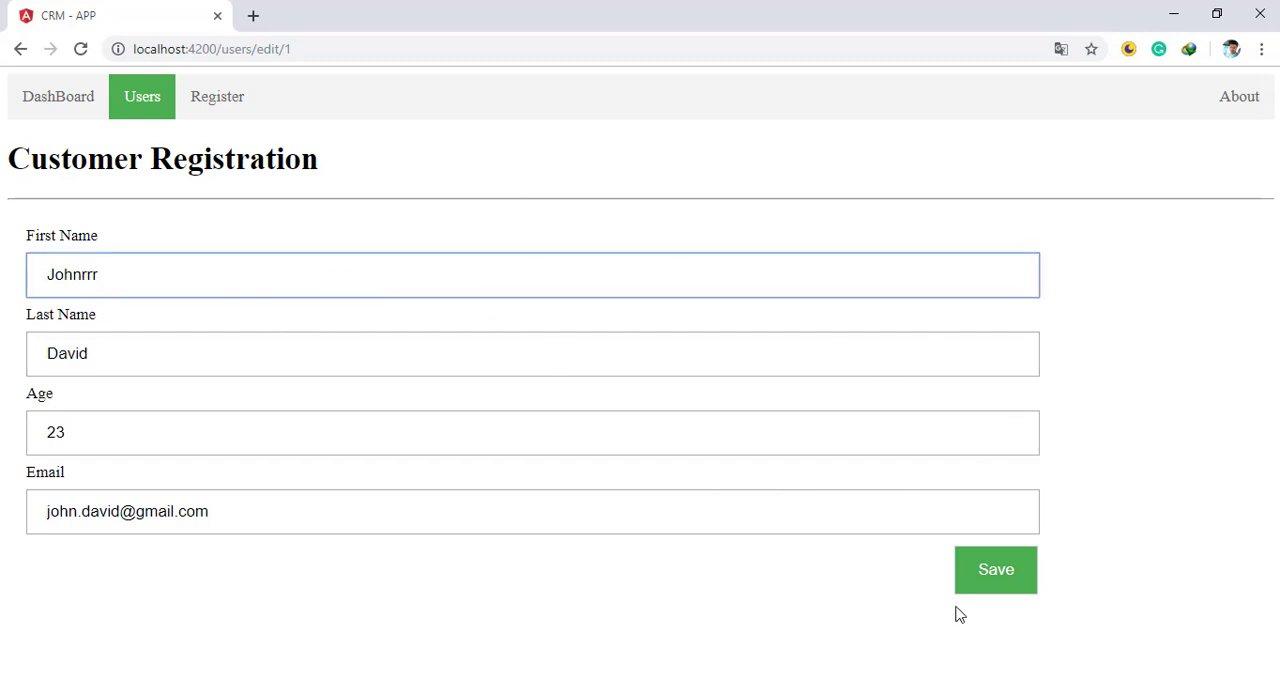
click(995, 569)
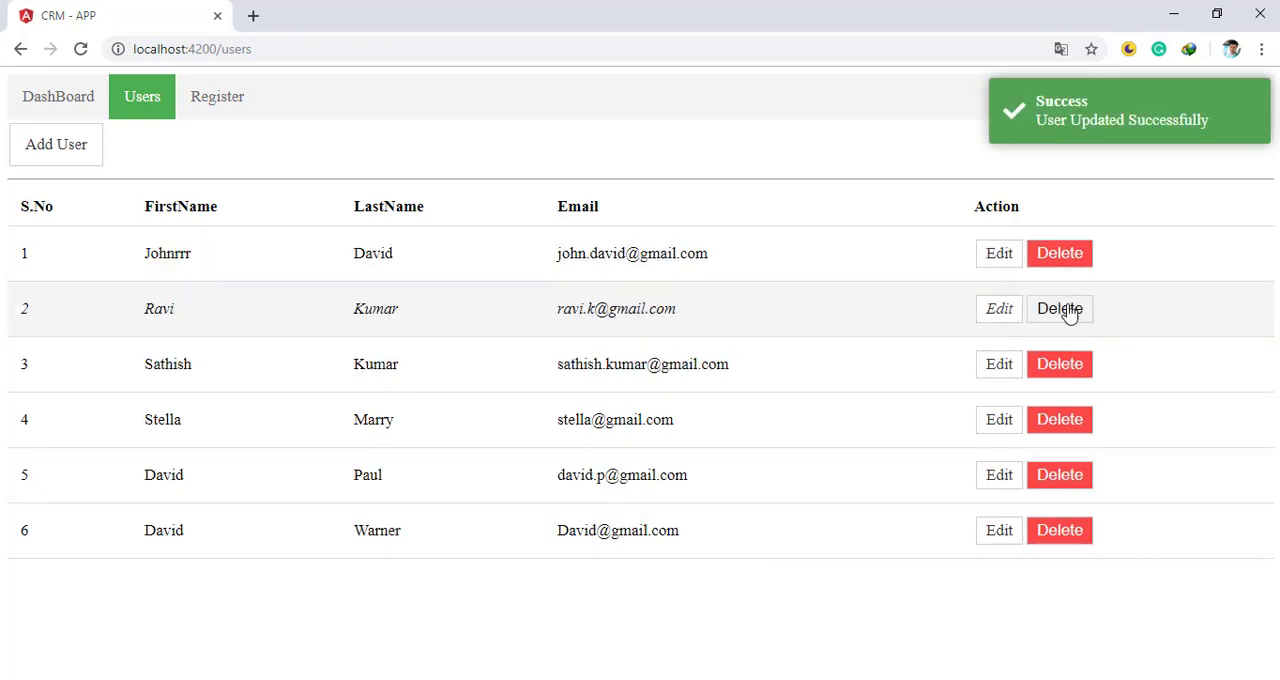
click(1059, 308)
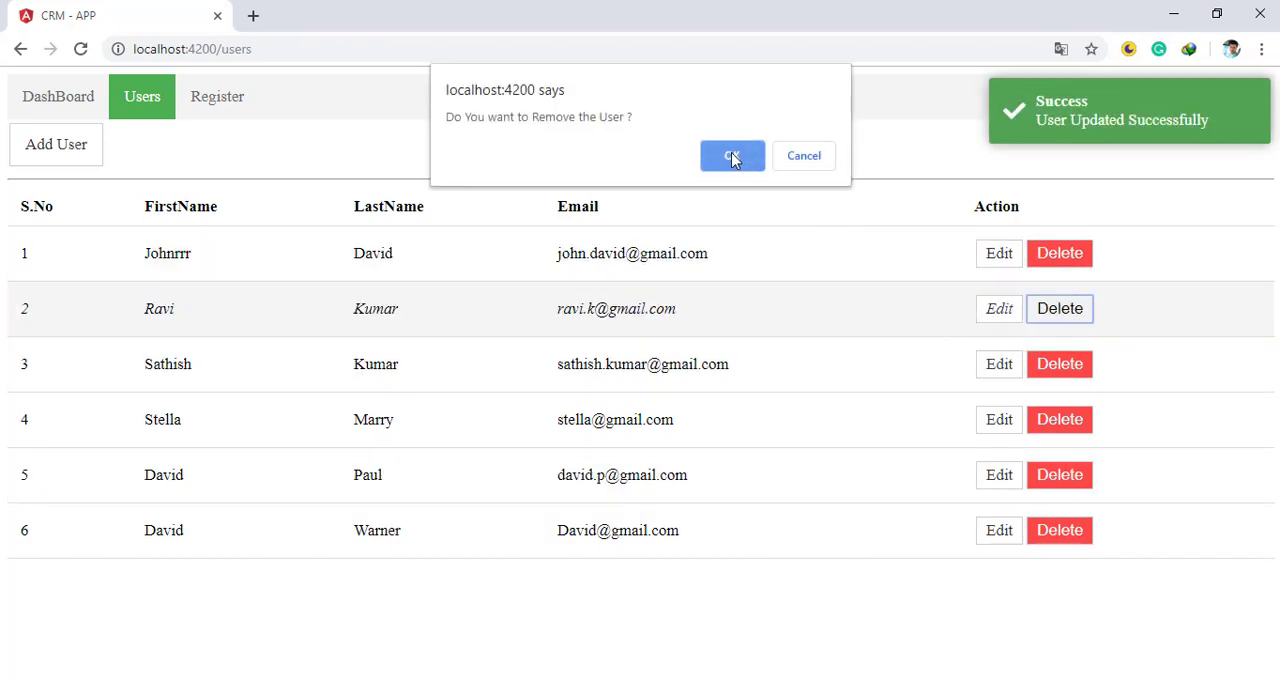
click(732, 155)
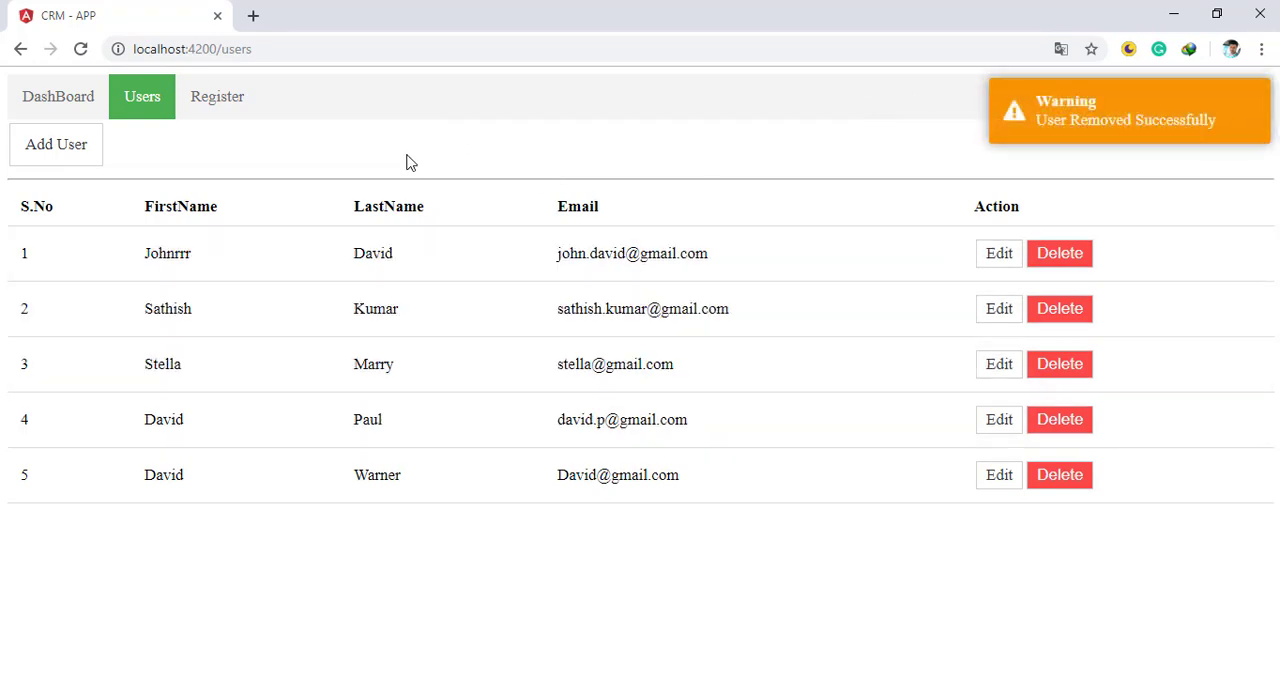
click(1239, 96)
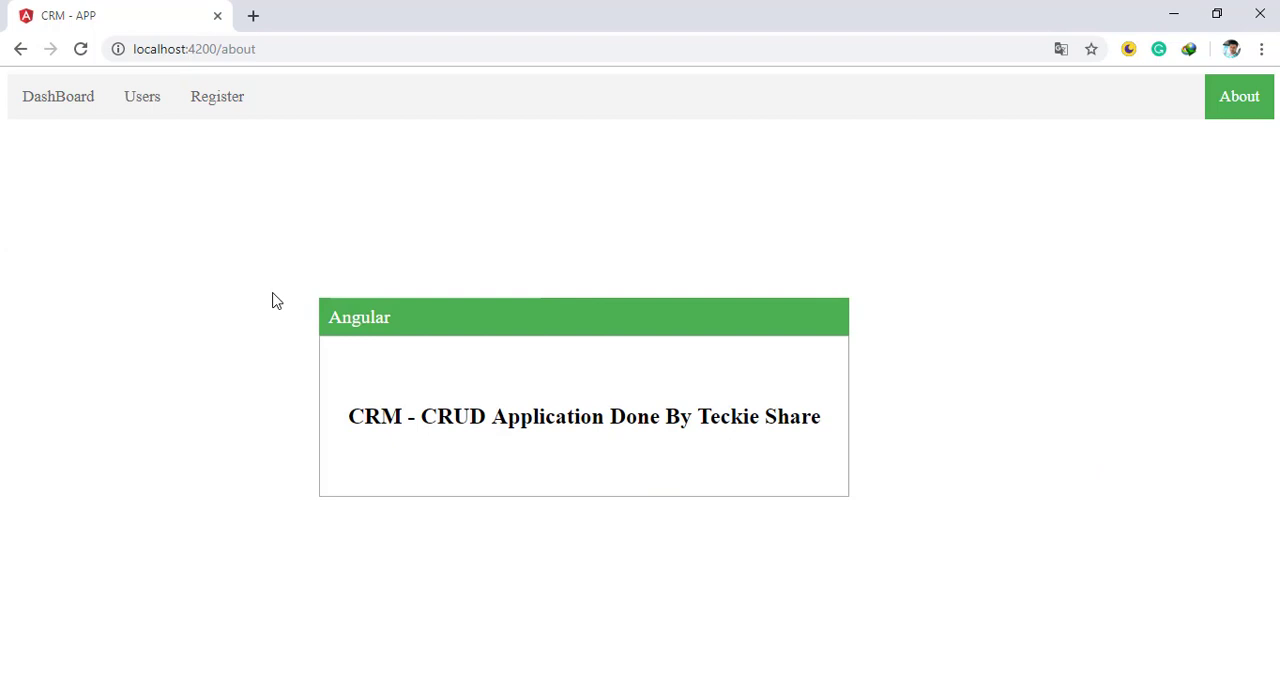
click(57, 96)
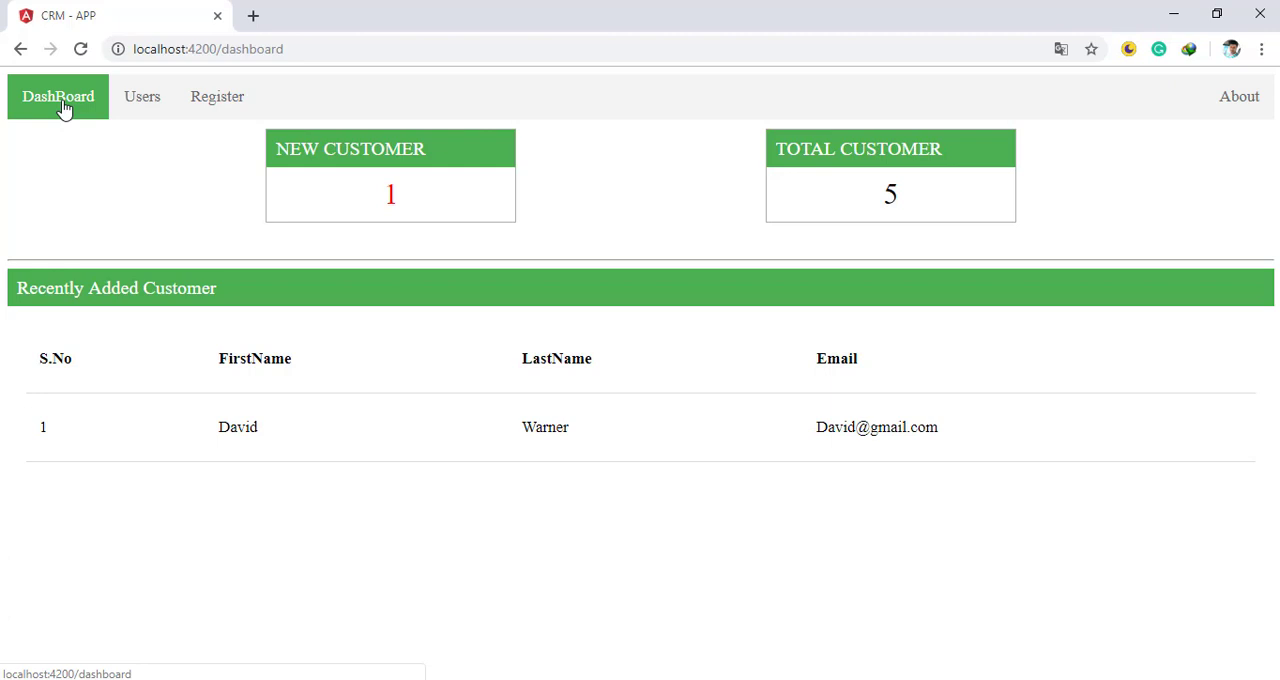
click(1239, 96)
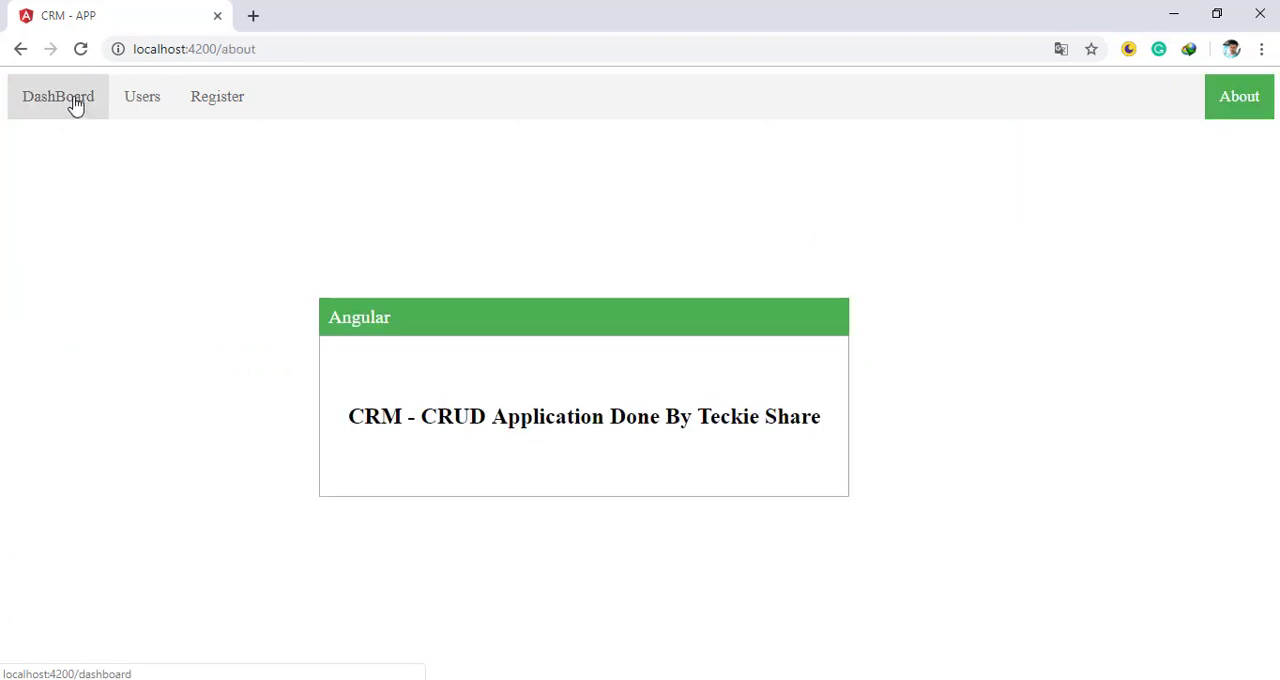